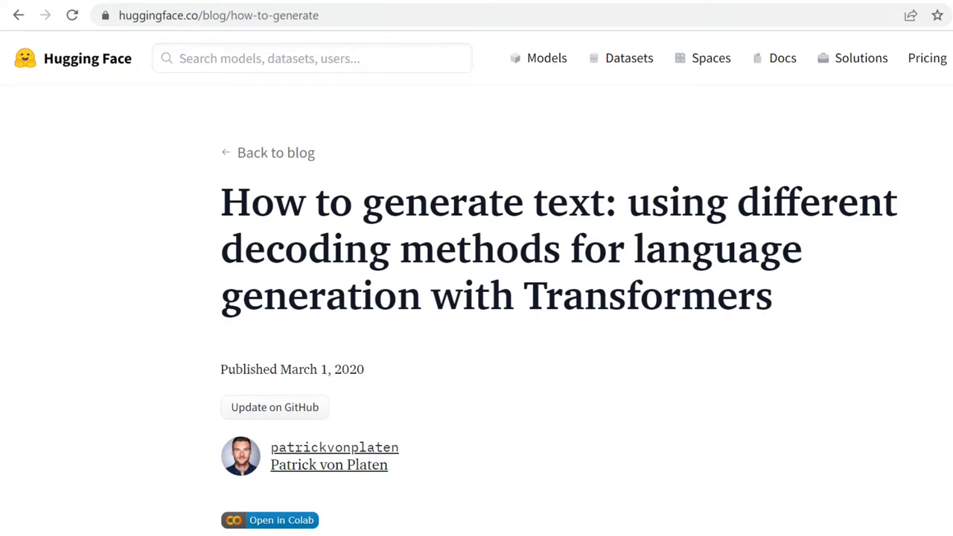
Run scripts/beam.py and highlight the two prompt prefixes and their generated continuations in the output.
left_click(274, 407)
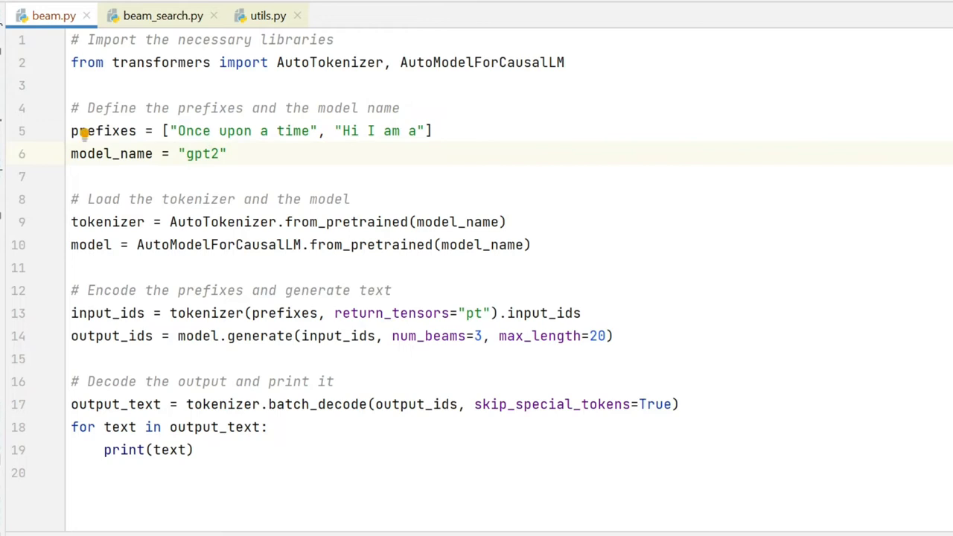
left_click(196, 154)
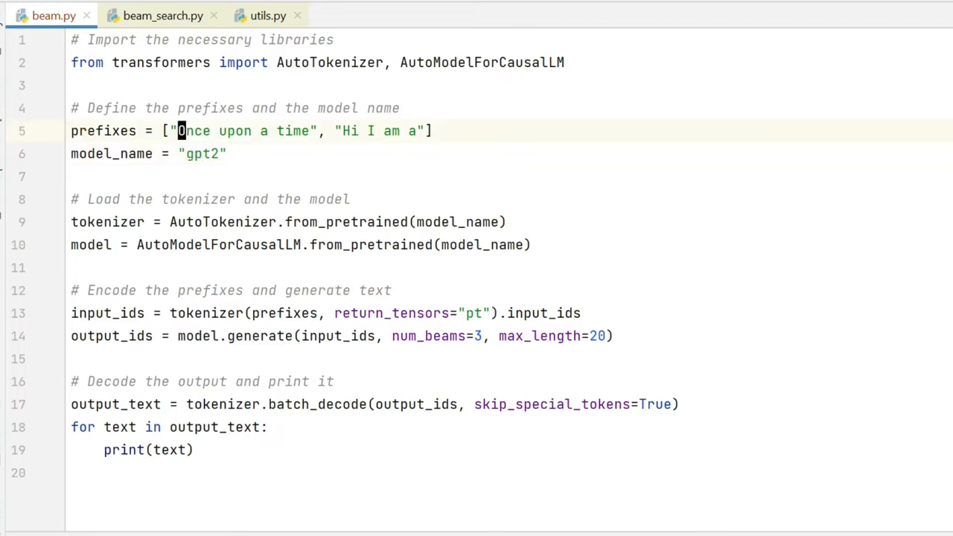
left_click_drag(177, 131, 435, 131)
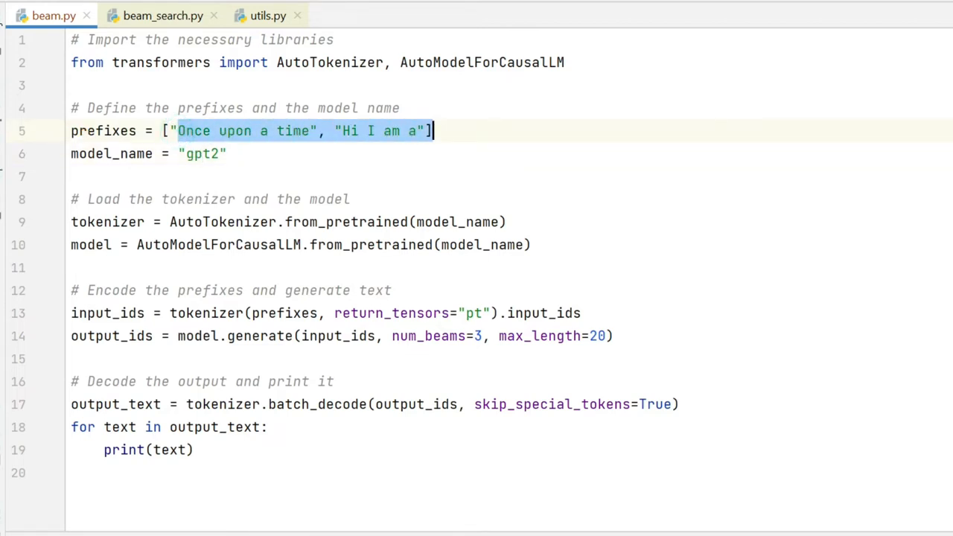
left_click(345, 132)
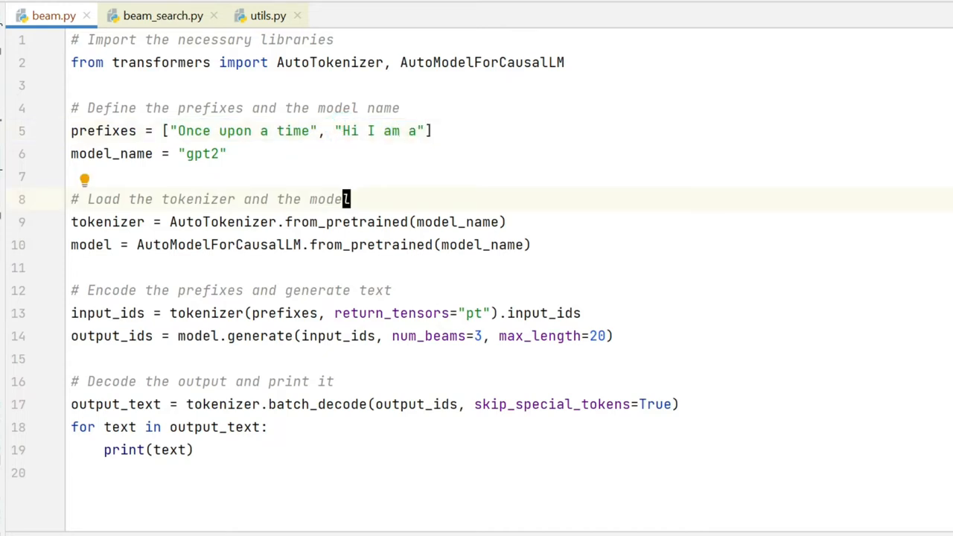
left_click_drag(346, 199, 533, 244)
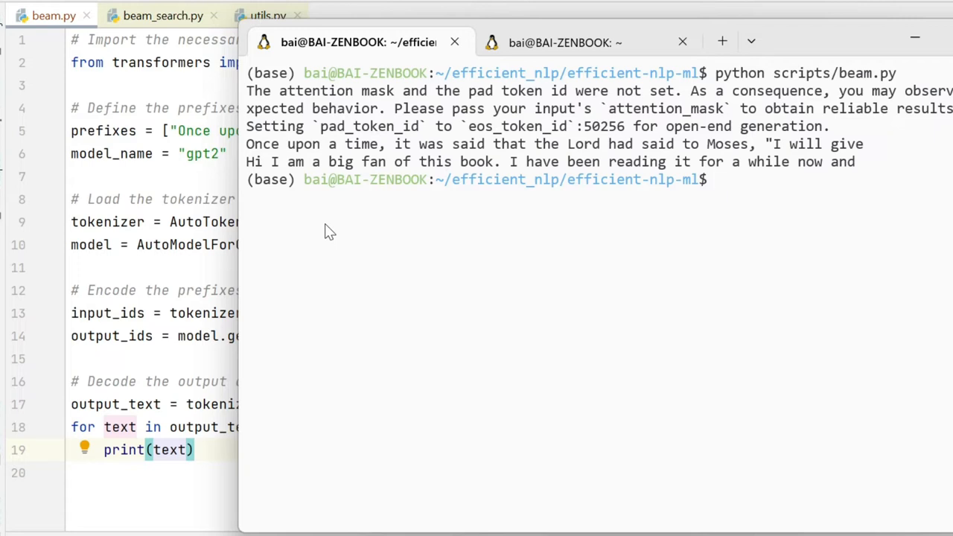
mouse_move(251, 152)
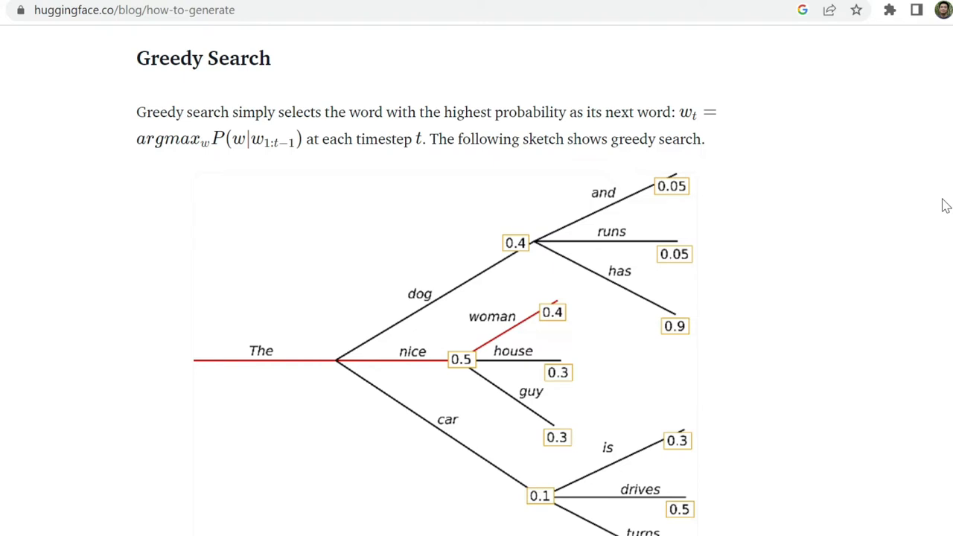
mouse_move(464, 364)
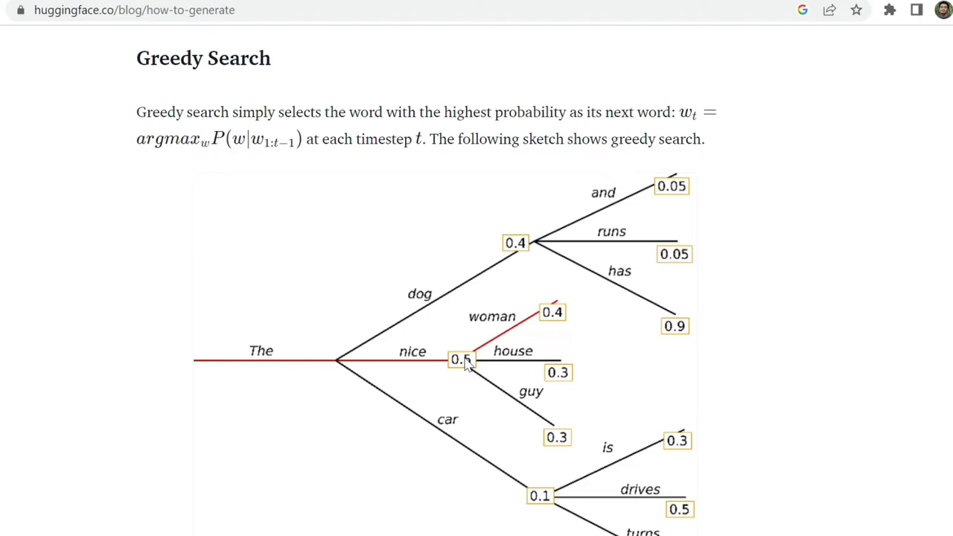
mouse_move(454, 346)
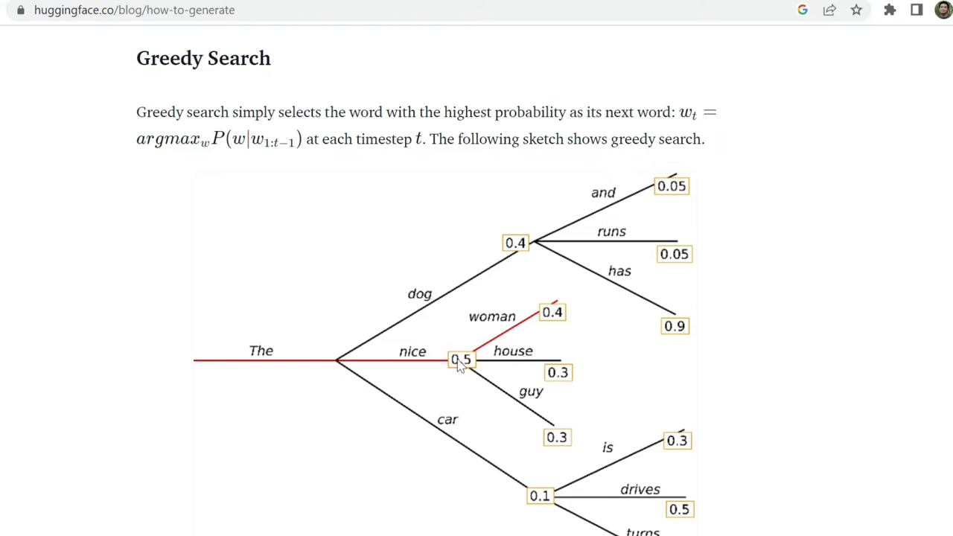
mouse_move(469, 372)
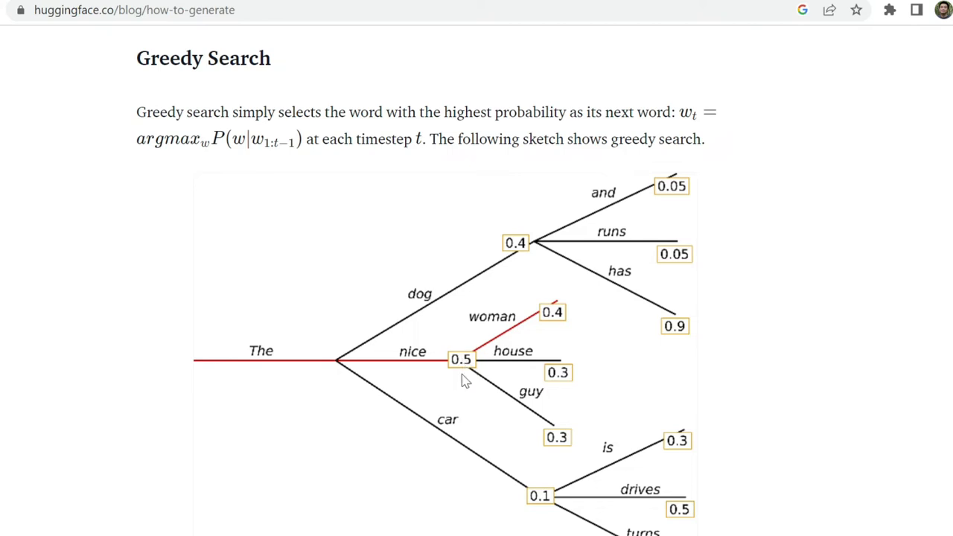
mouse_move(434, 312)
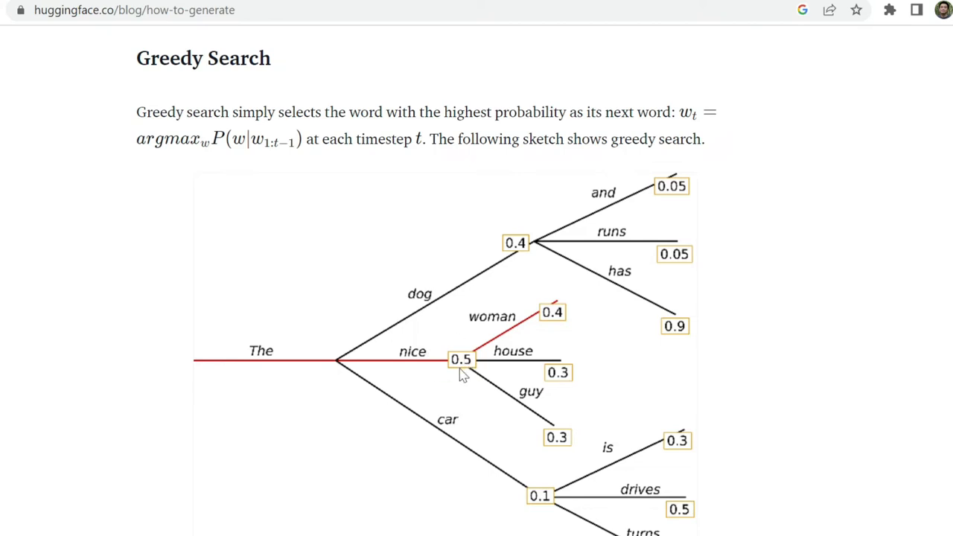
mouse_move(475, 378)
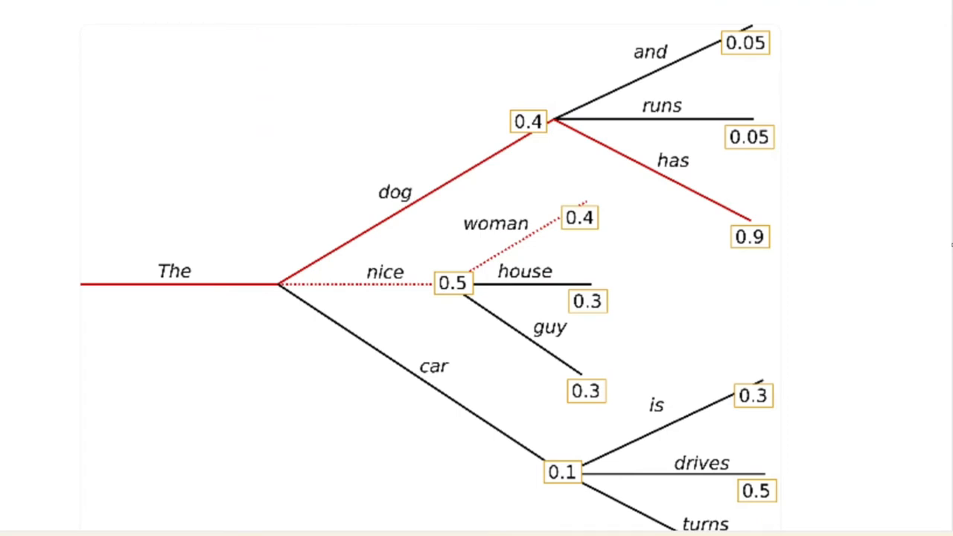
mouse_move(320, 134)
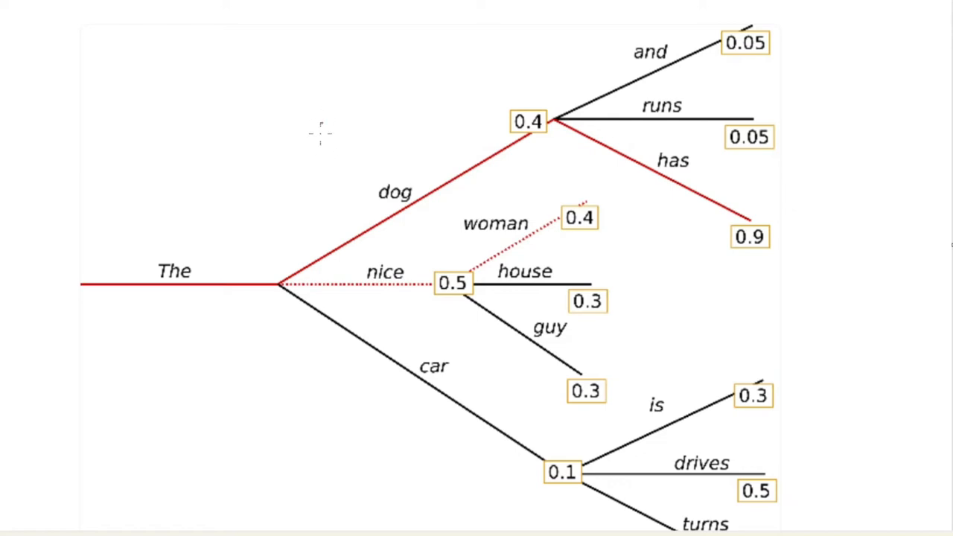
mouse_move(312, 137)
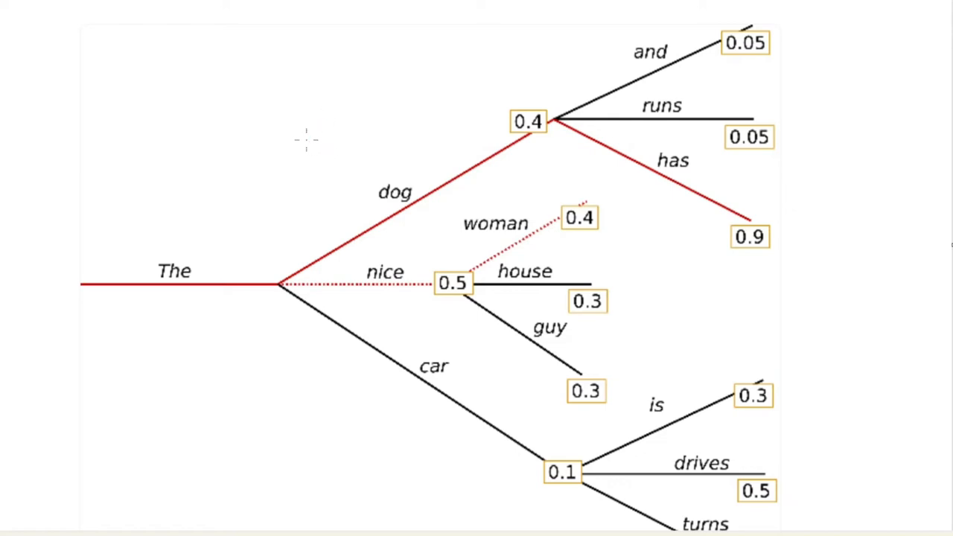
Handwrite k = 2 above the tree and circle the kept first-step words dog (0.4) and nice (0.5).
left_click_drag(271, 92, 298, 146)
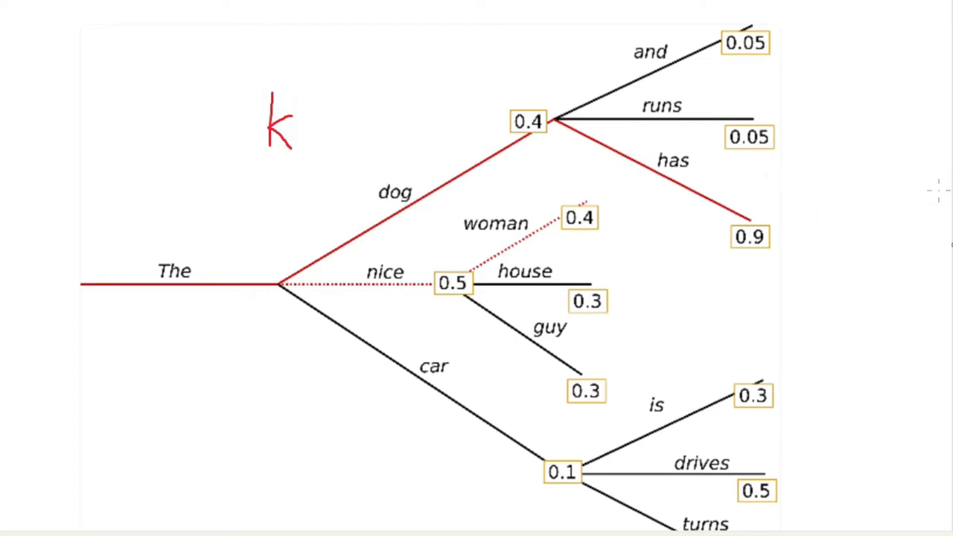
type("= 2")
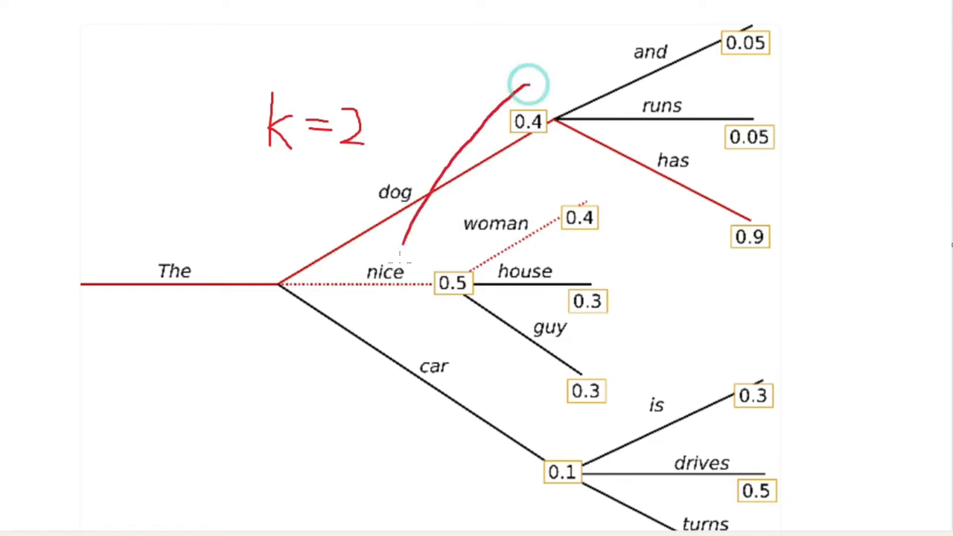
left_click_drag(528, 90, 454, 312)
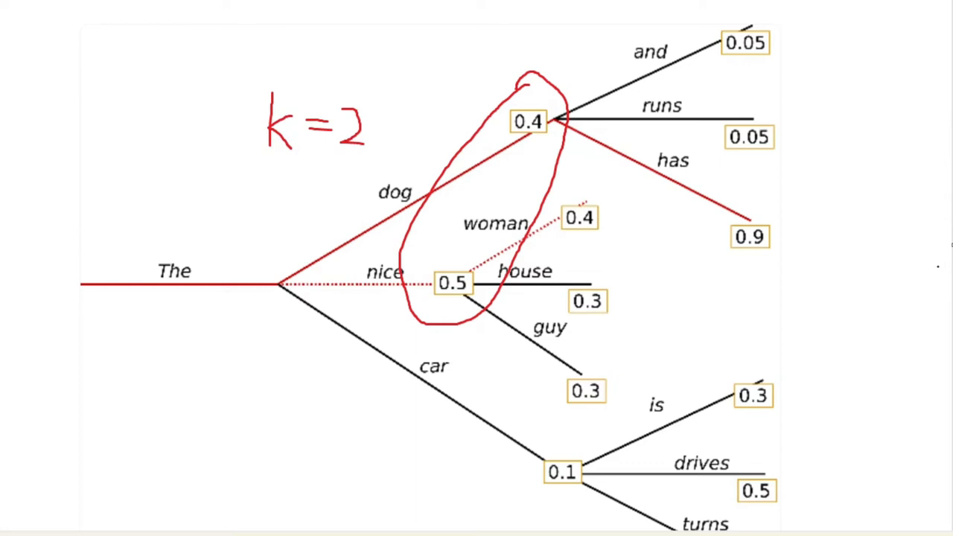
mouse_move(914, 298)
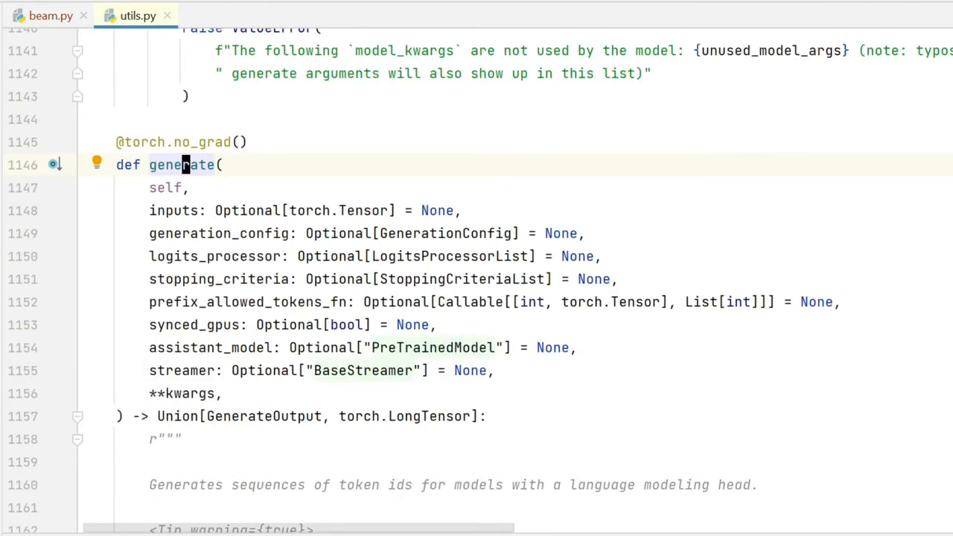
Scroll generate() to the is_greedy_gen_mode, is_sample_gen_mode and is_beam_gen_mode flags and continue to beam_search.
scroll("down", 3)
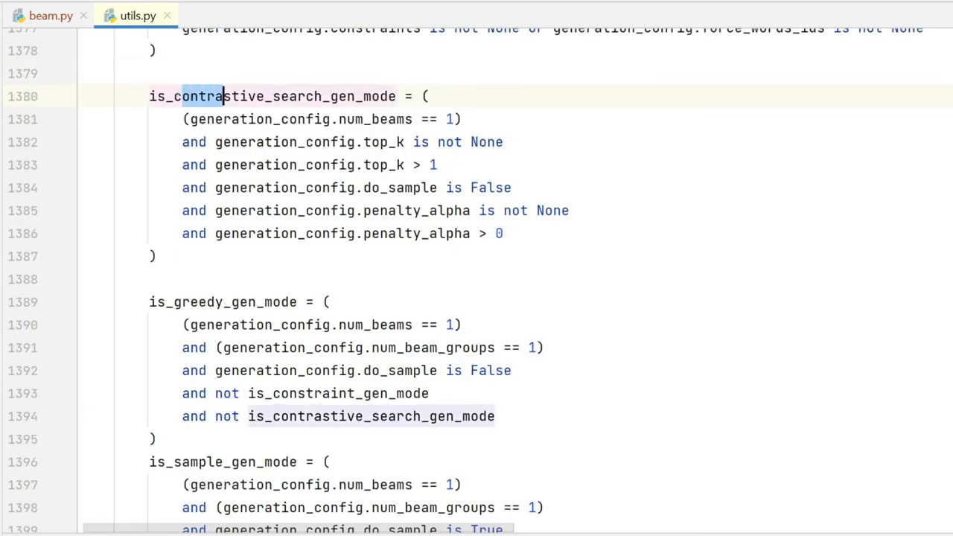
left_click(265, 301)
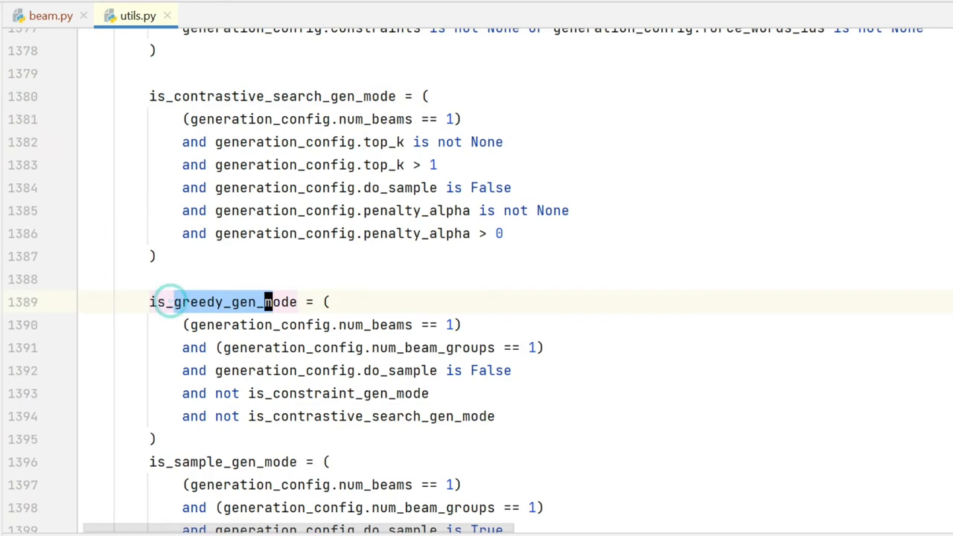
scroll("down", 3)
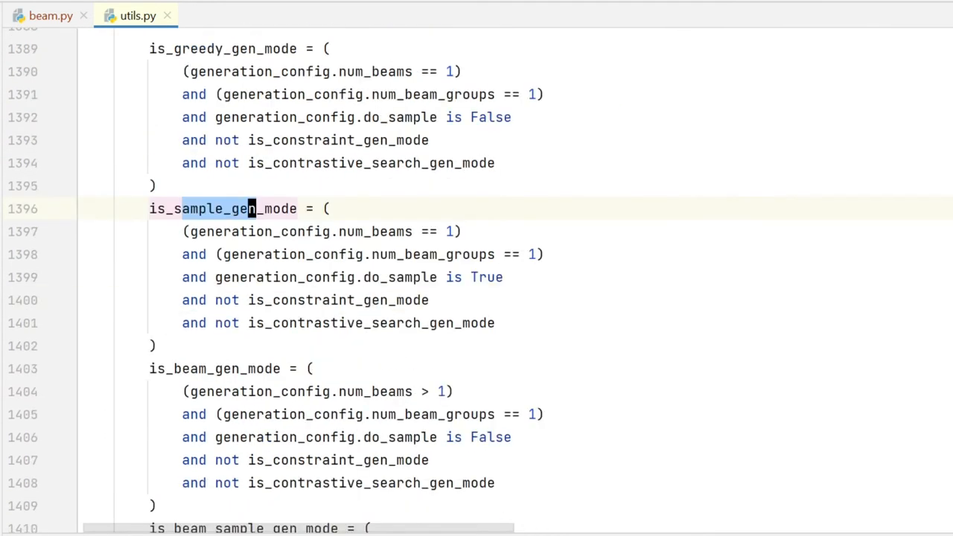
scroll("down", 3)
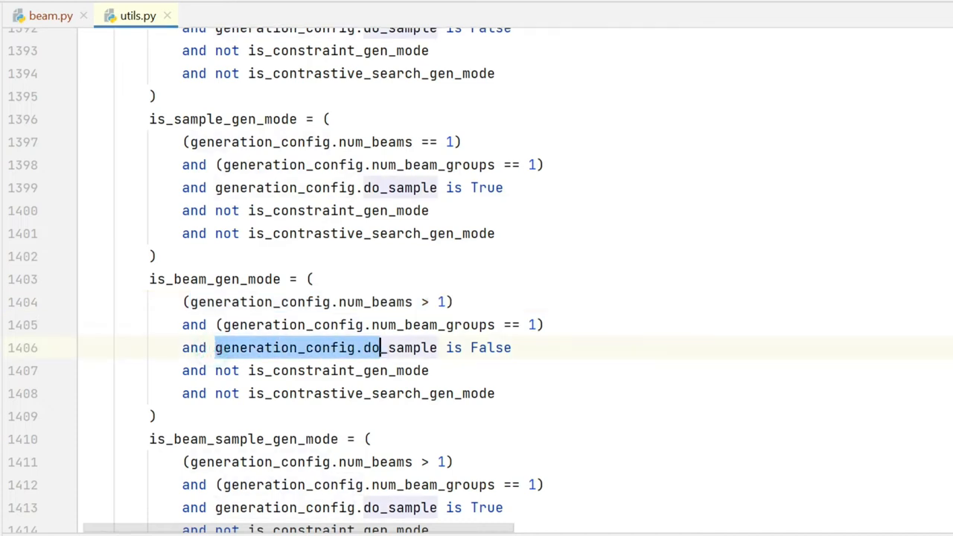
left_click(163, 15)
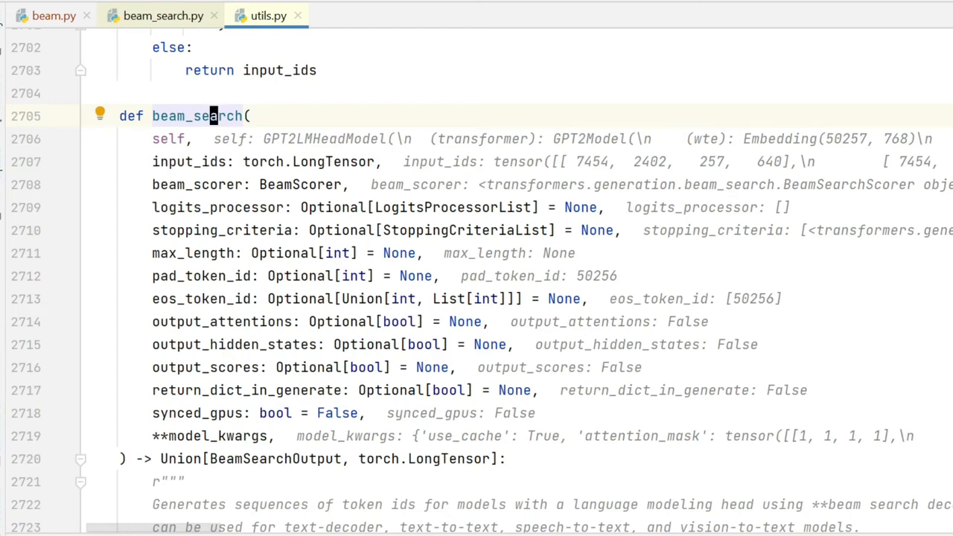
Scroll to the beam loop's model_inputs preparation near line 2900 and inspect its input_ids tensor preview.
scroll("down", 3)
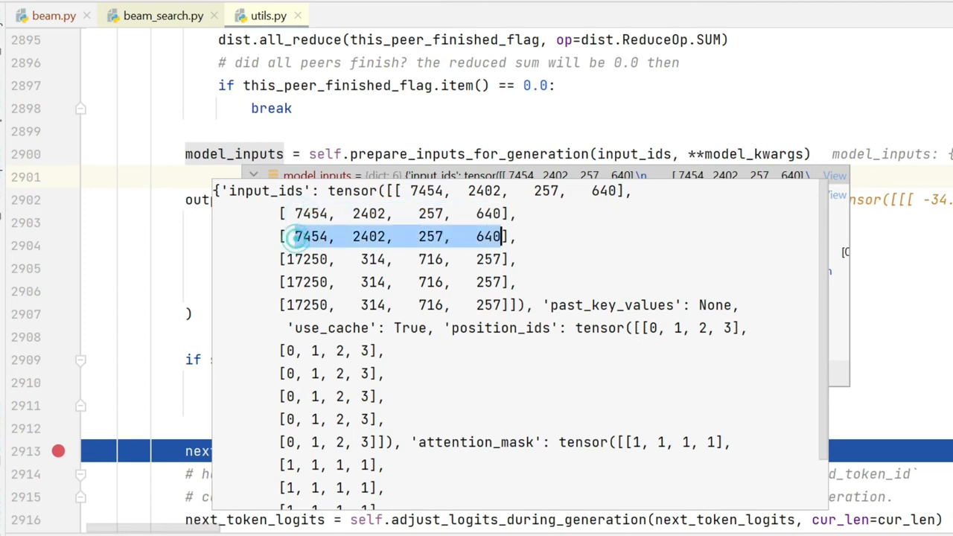
left_click(306, 260)
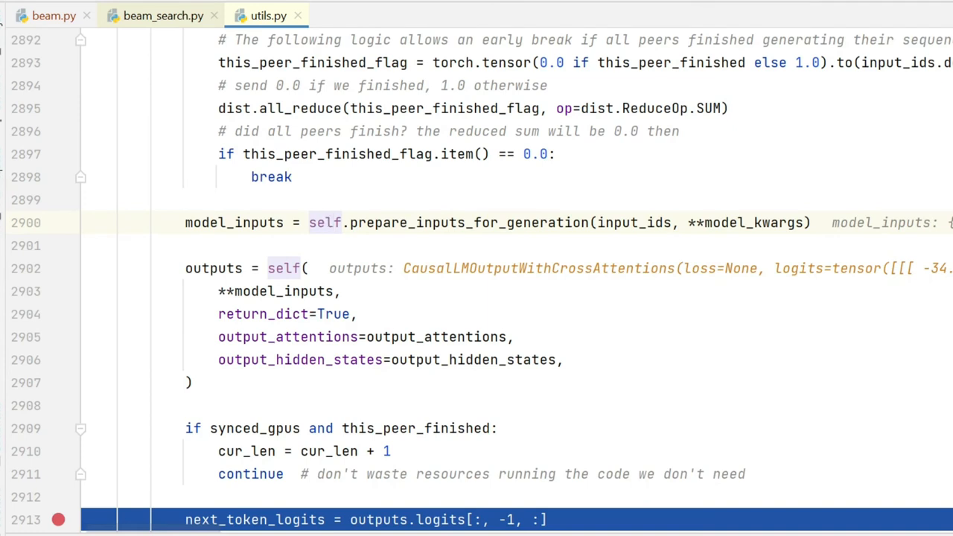
Add print(input_ids) after the model inputs are prepared in beam_search and save the file.
type("p")
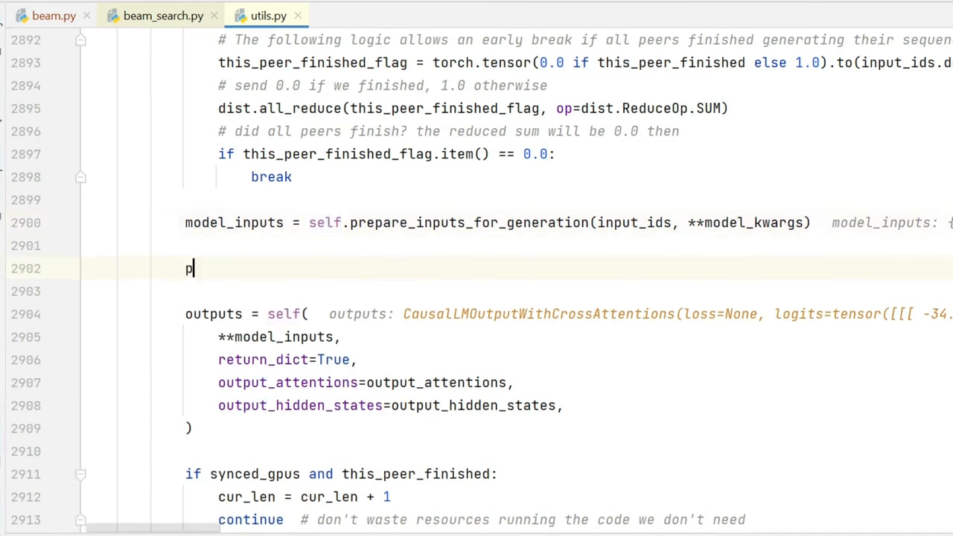
type("rint()")
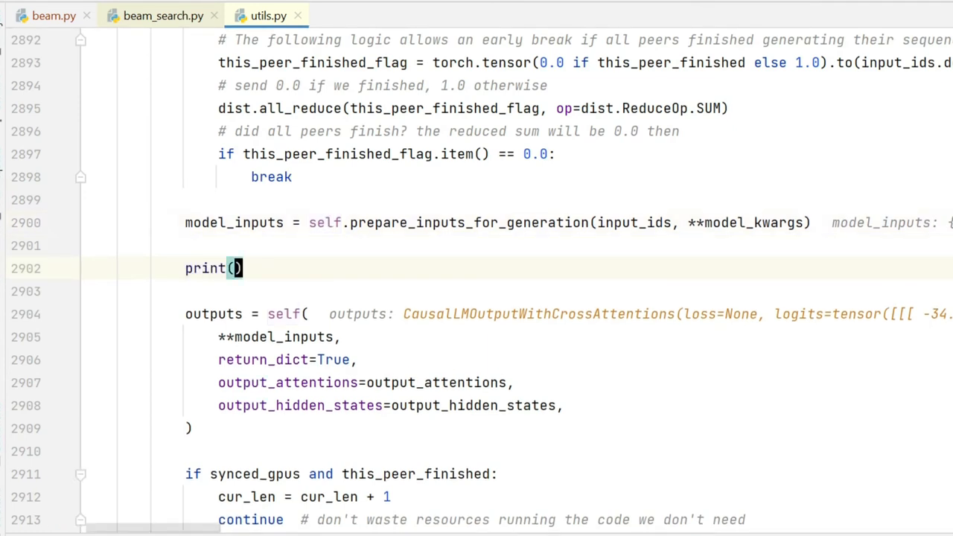
type("input_ids")
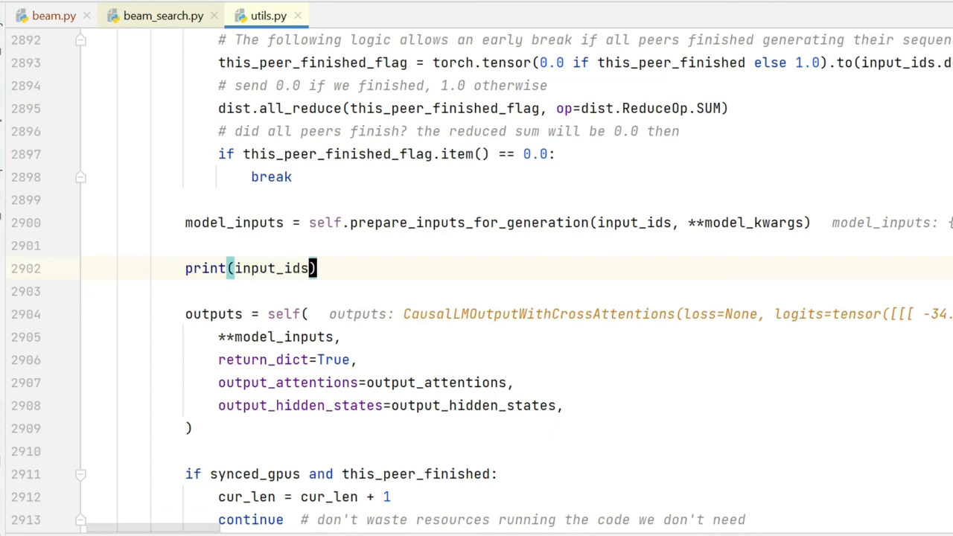
key("enter")
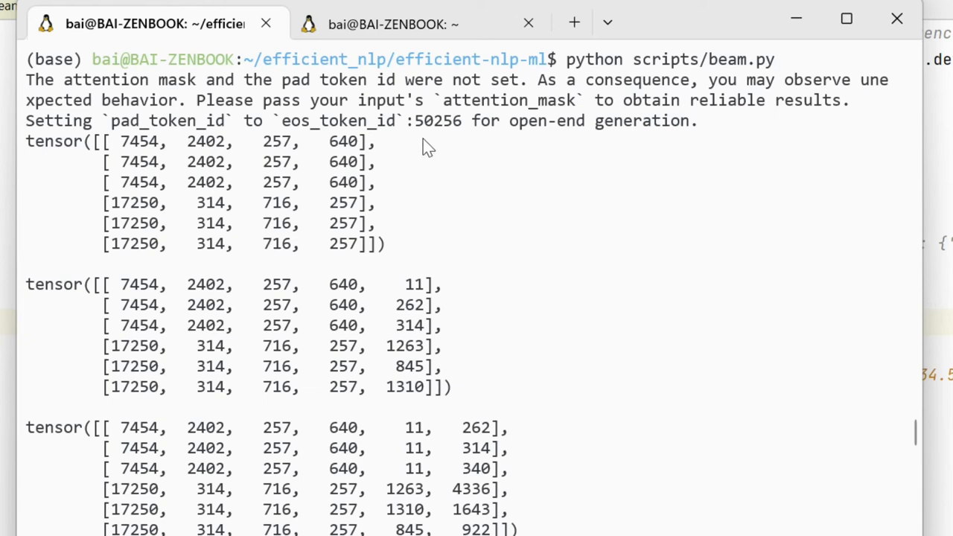
mouse_move(498, 297)
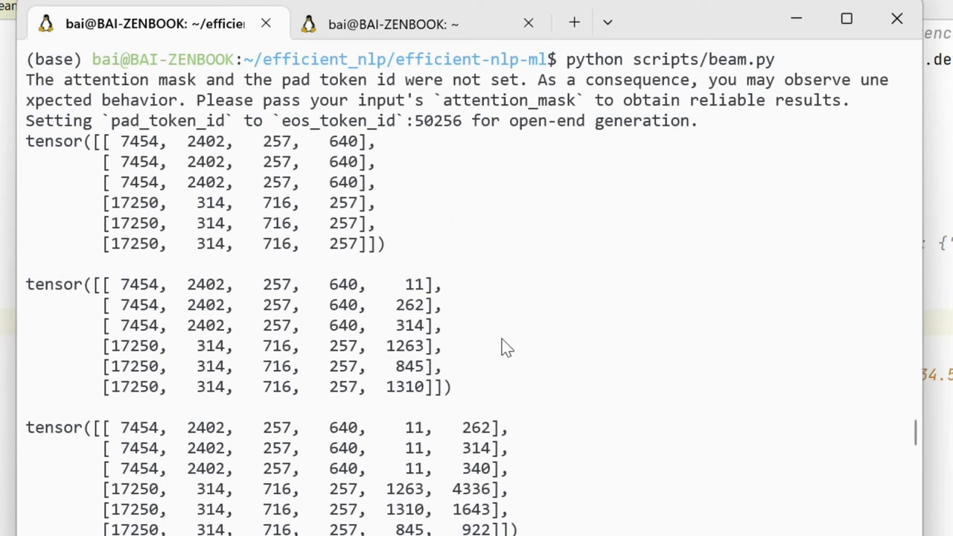
mouse_move(440, 313)
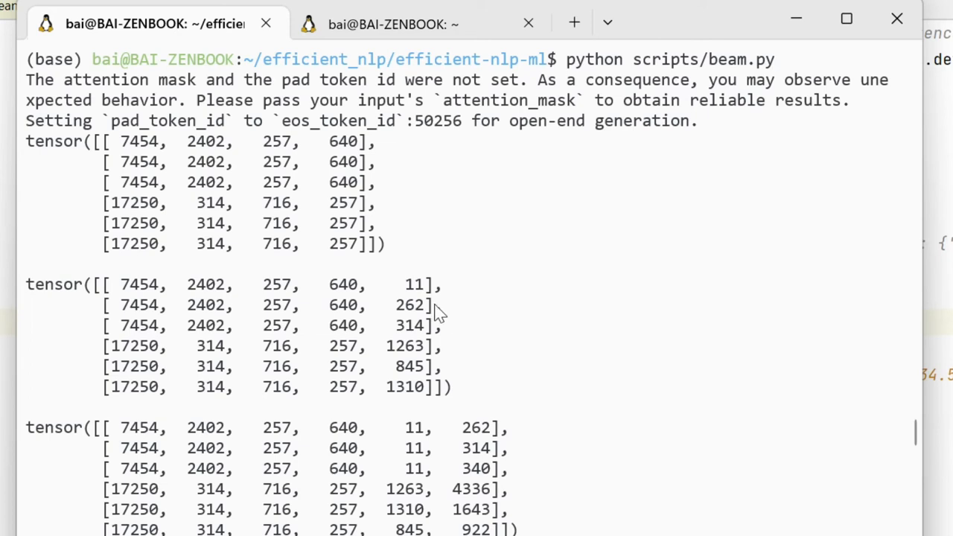
mouse_move(533, 453)
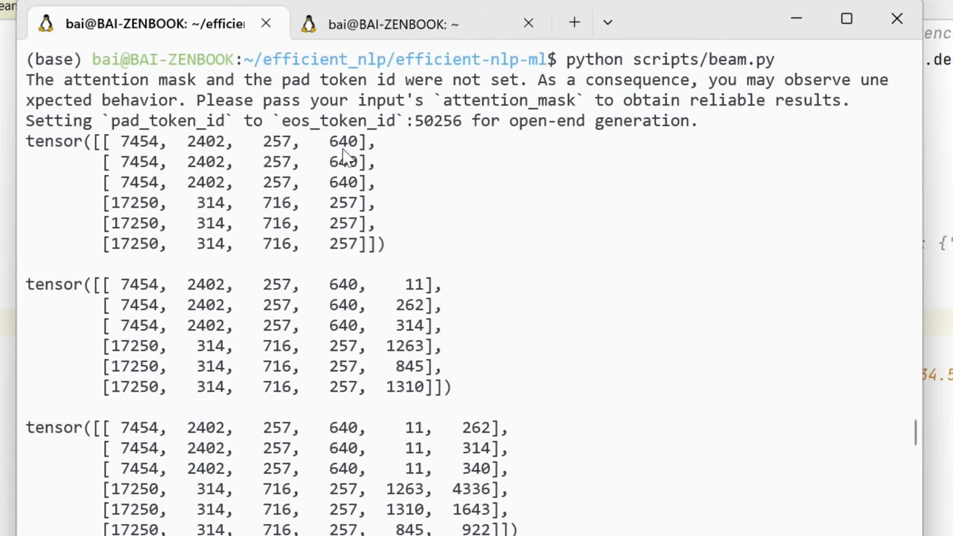
mouse_move(402, 289)
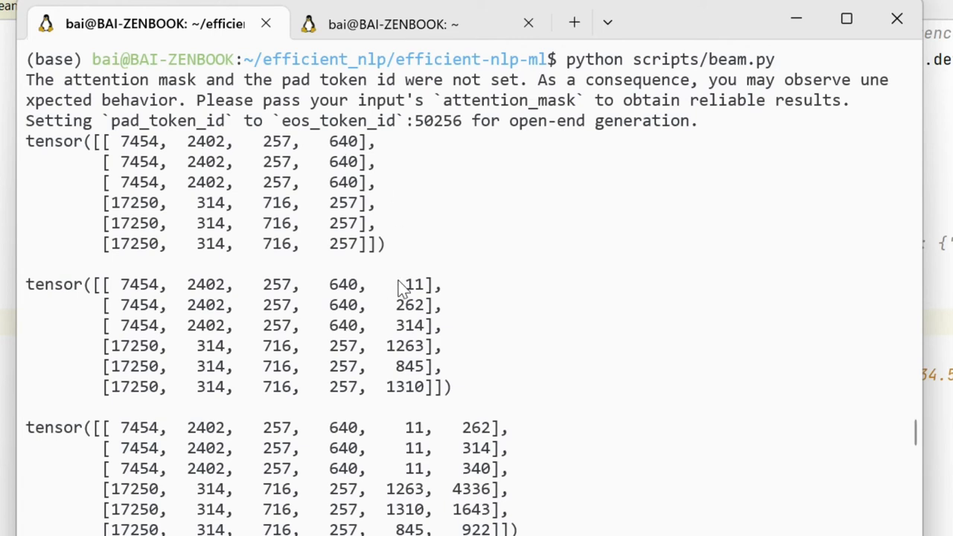
mouse_move(492, 458)
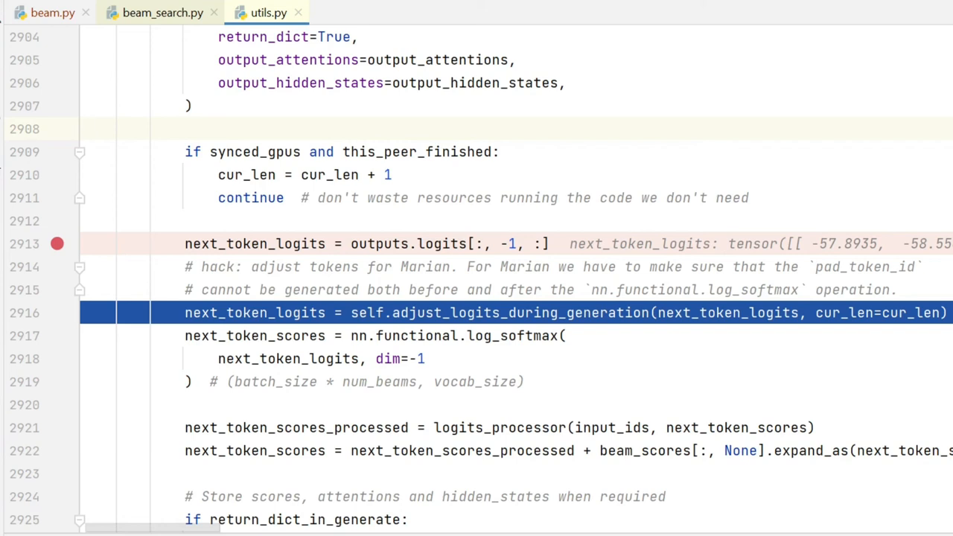
mouse_move(286, 244)
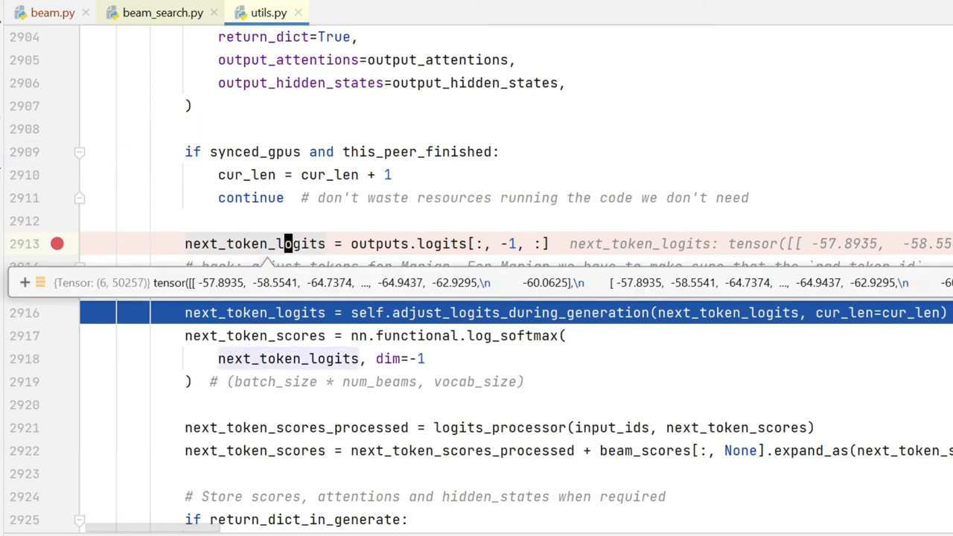
mouse_move(119, 286)
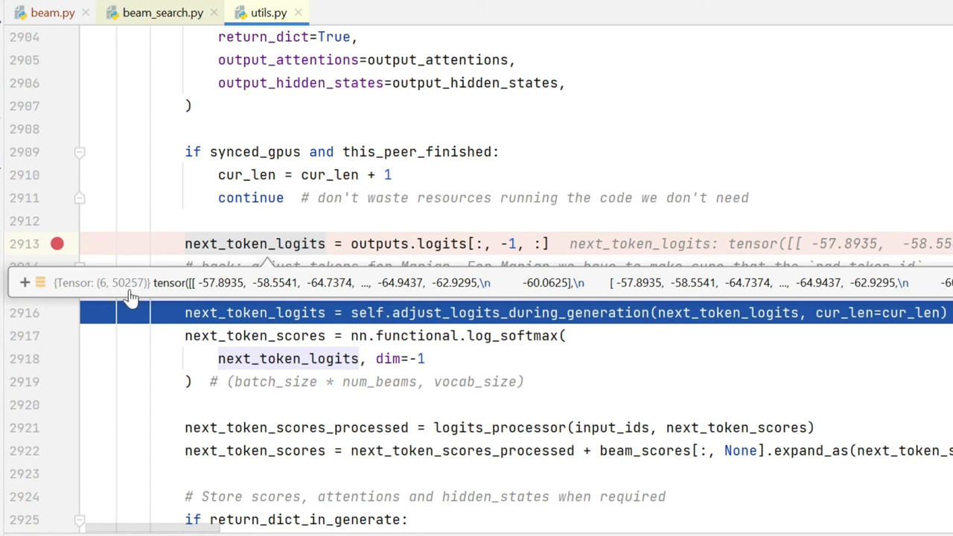
mouse_move(125, 297)
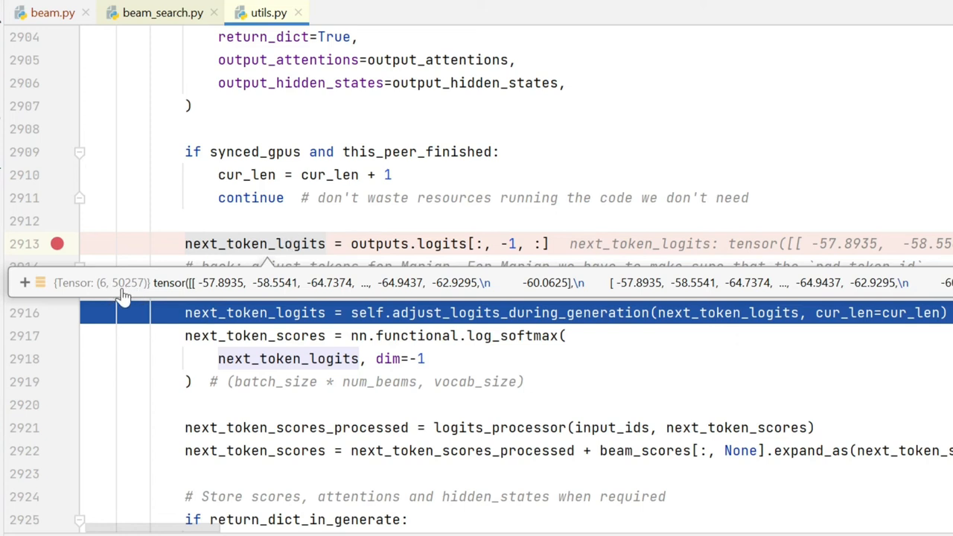
mouse_move(146, 301)
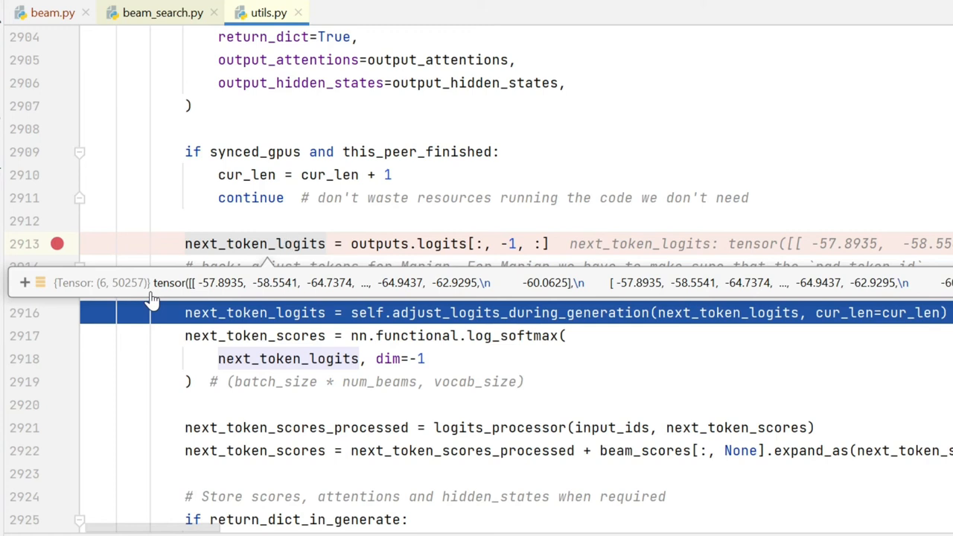
mouse_move(218, 298)
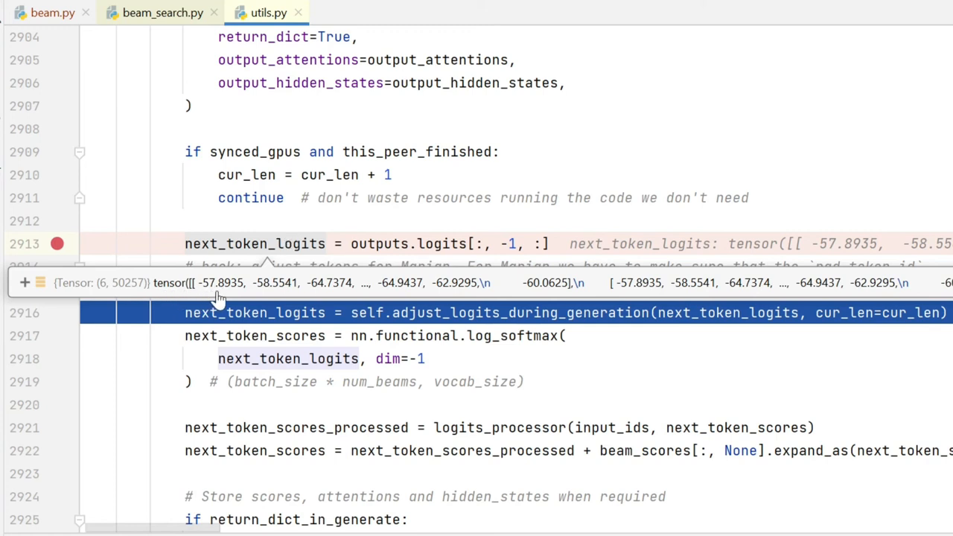
mouse_move(318, 292)
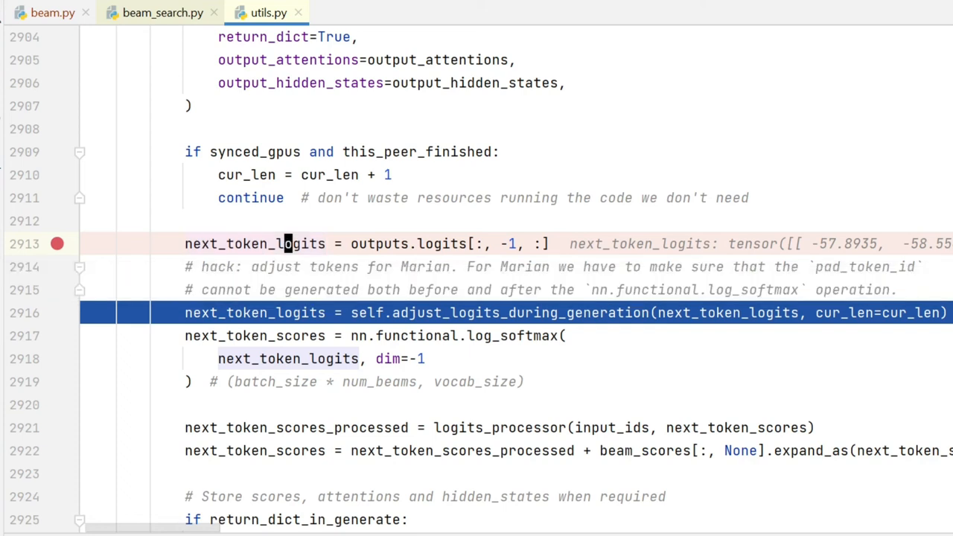
Scroll to the reshape-for-beam-search section and mark its comment before stepping past beam_scorer.process.
scroll("down", 3)
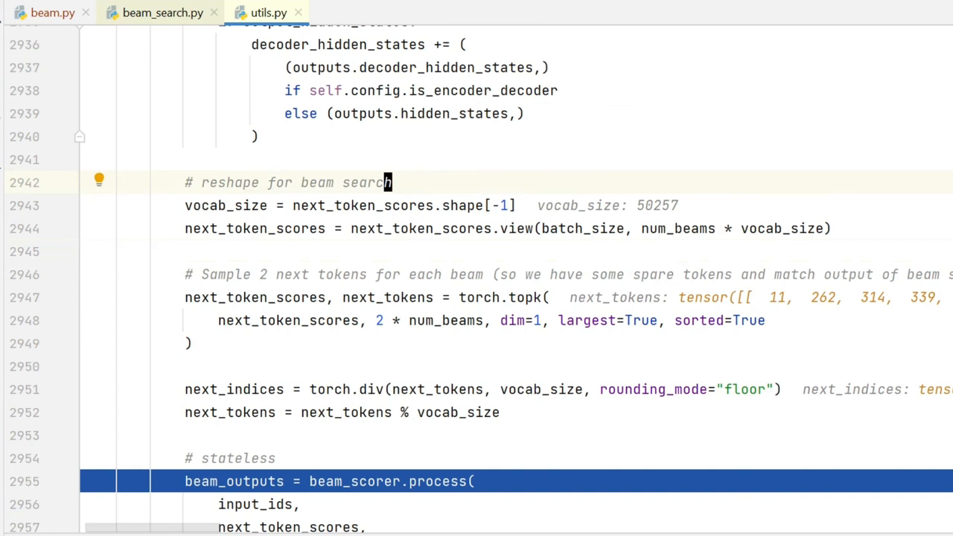
double_click(504, 298)
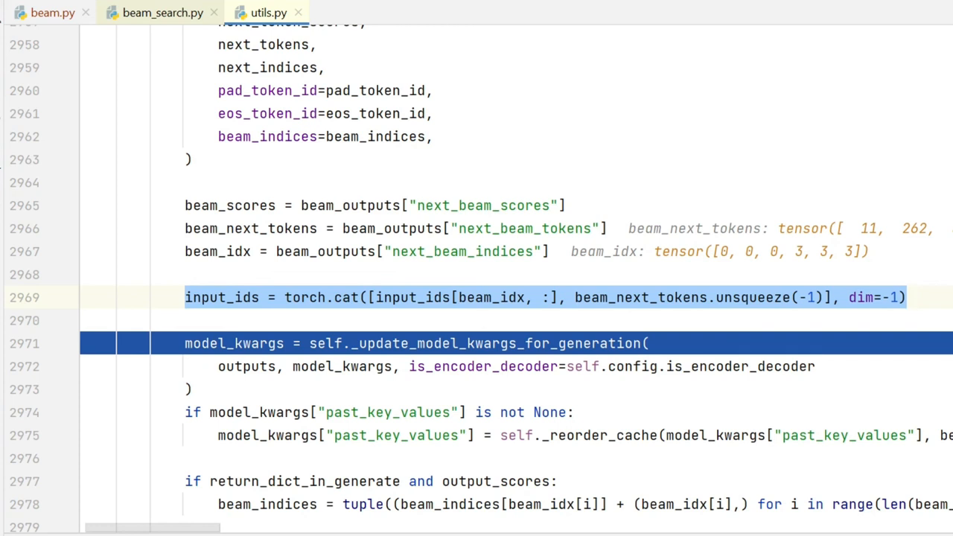
Scroll the terminal output to the final beam token tensors and decoded GPT-2 continuations for both prompts.
scroll("down", 3)
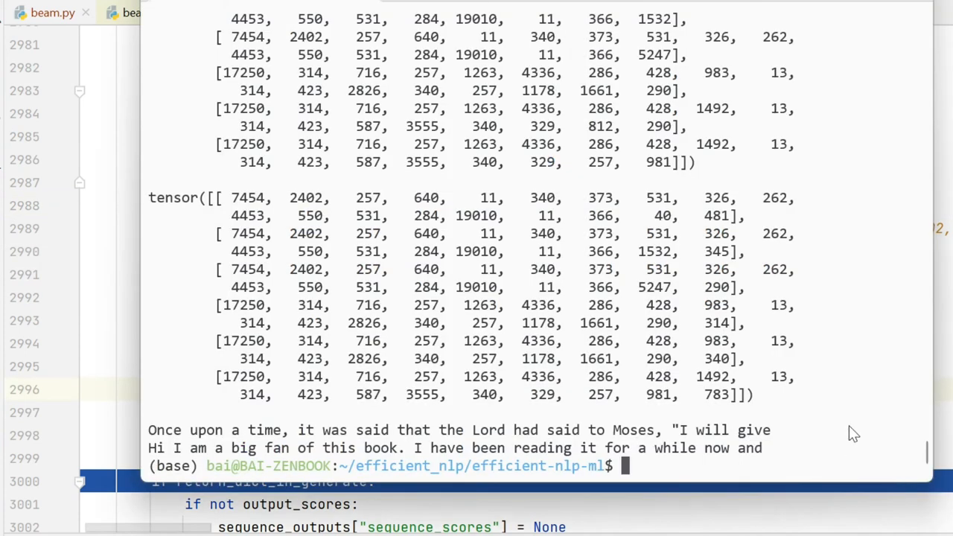
mouse_move(265, 203)
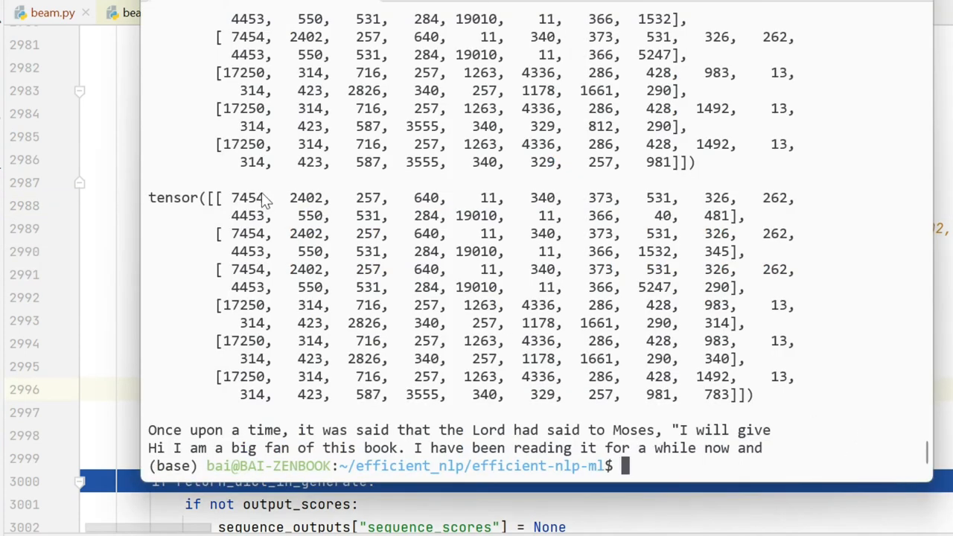